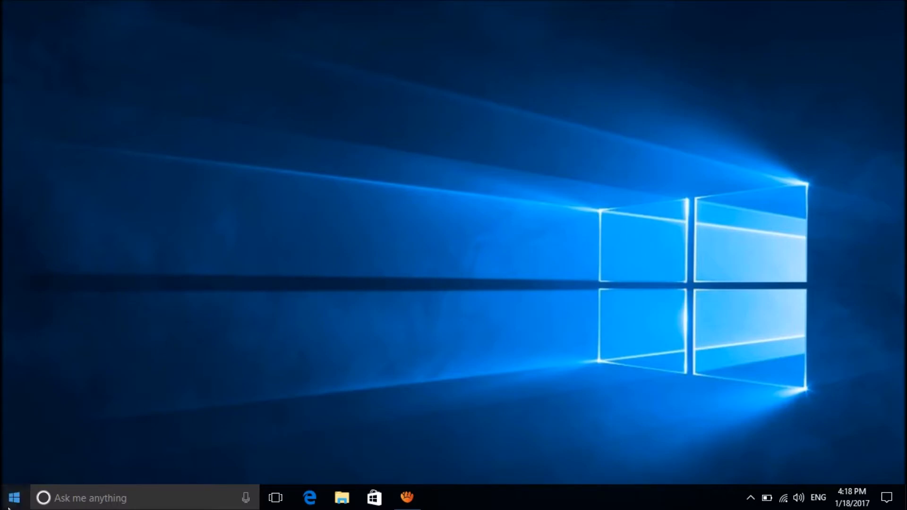
Step: Launch Command Prompt (Admin) from the Start button's right-click menu
right_click(11, 497)
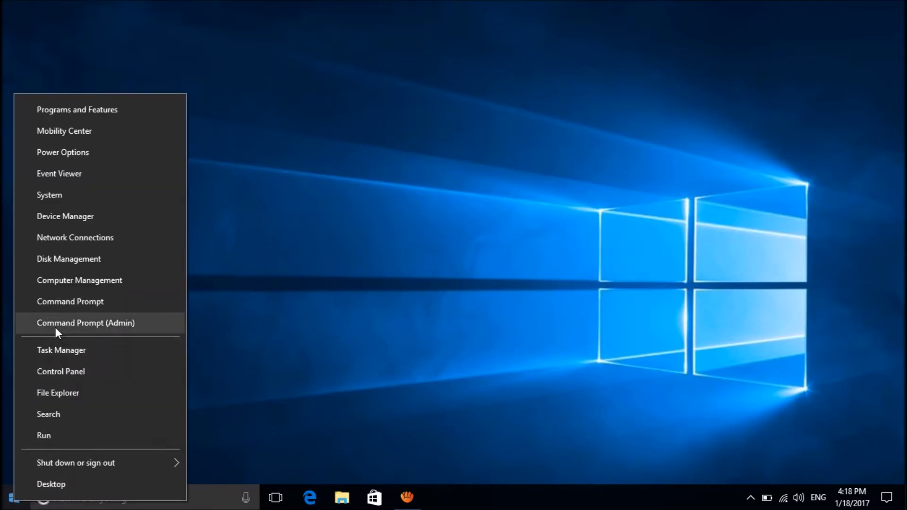
click(85, 323)
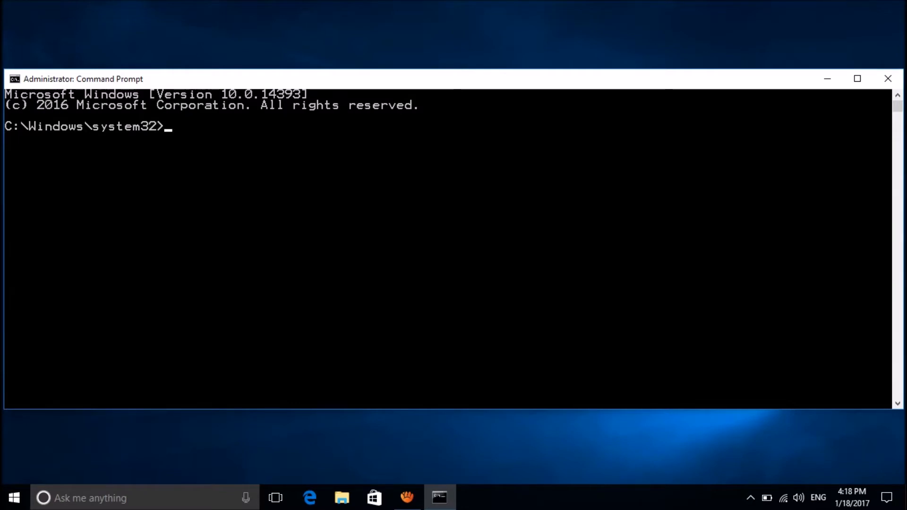
Step: Run 'sfc /scannow' to start the system file integrity check
text(sf)
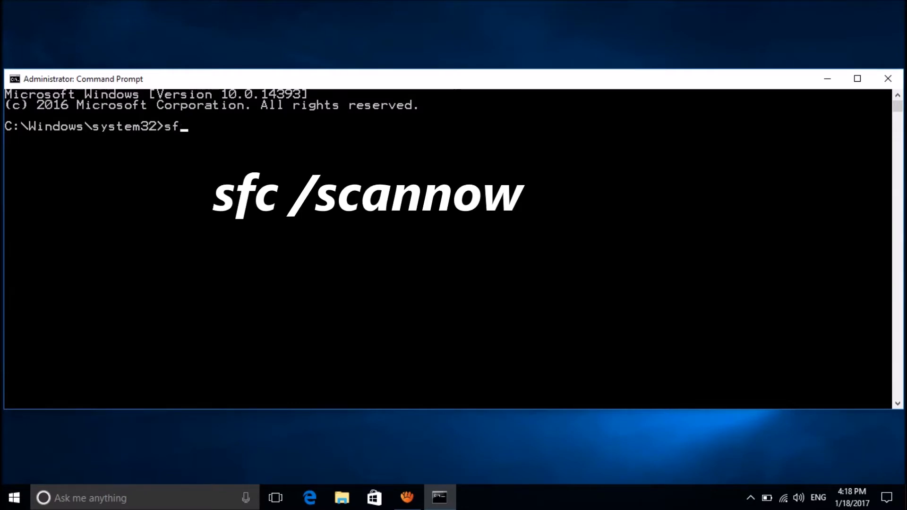
text(c)
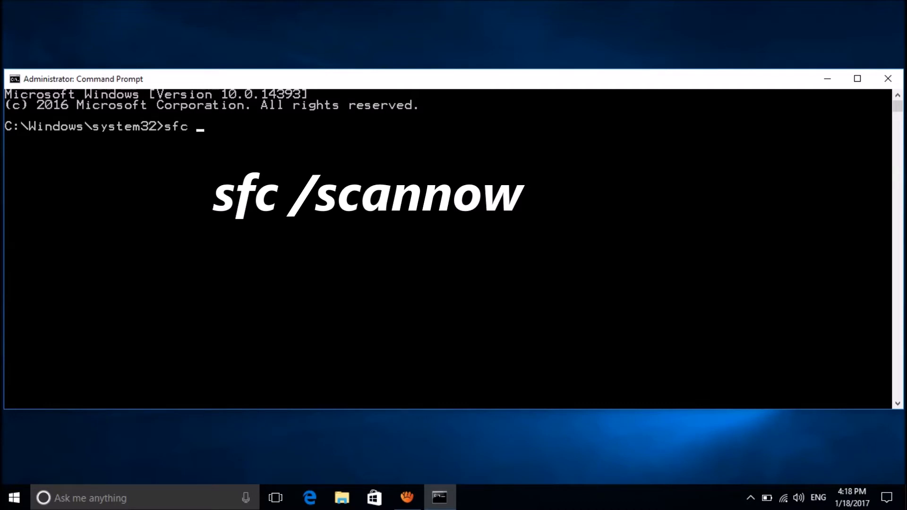
text(/sc)
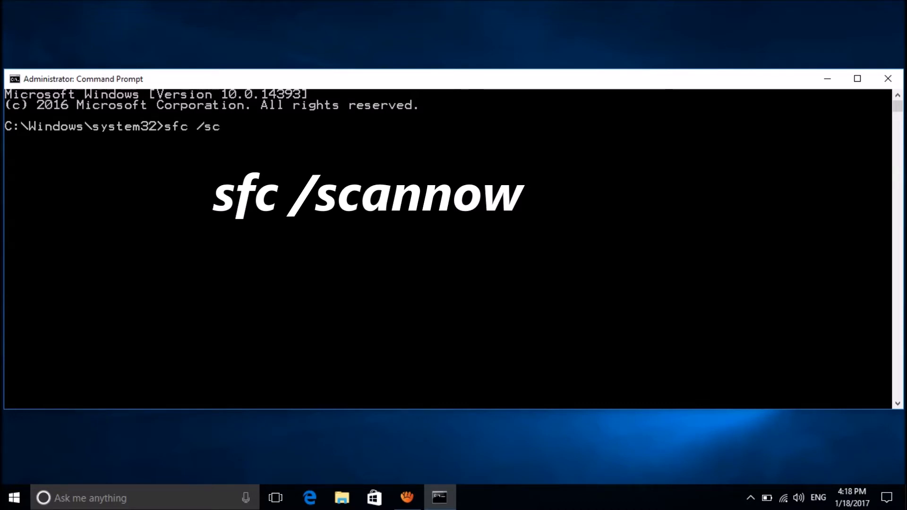
text(annow)
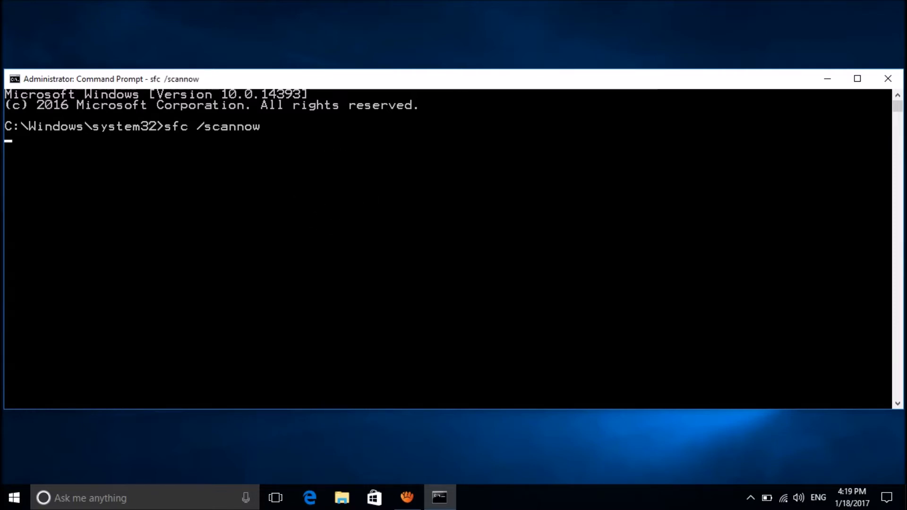
key(Return)
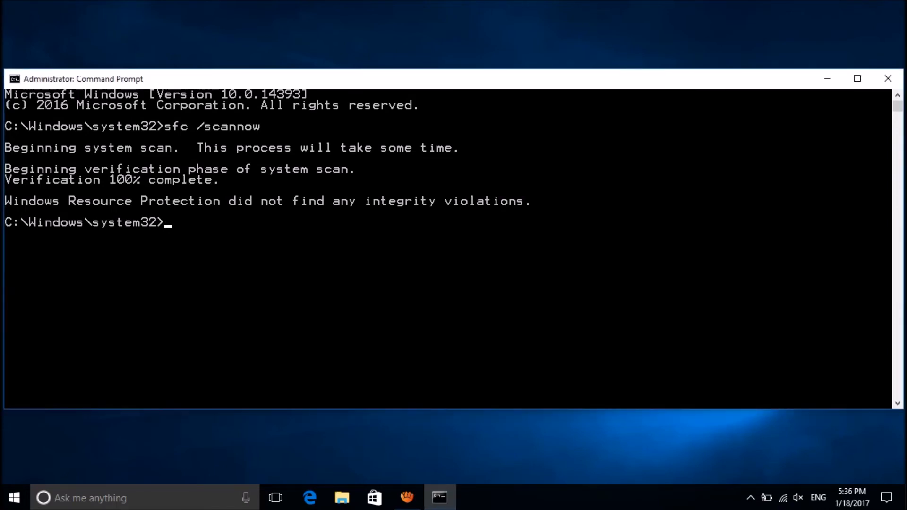
Step: After the scan reports no integrity violations, type 'exit' to close the prompt
text(exit)
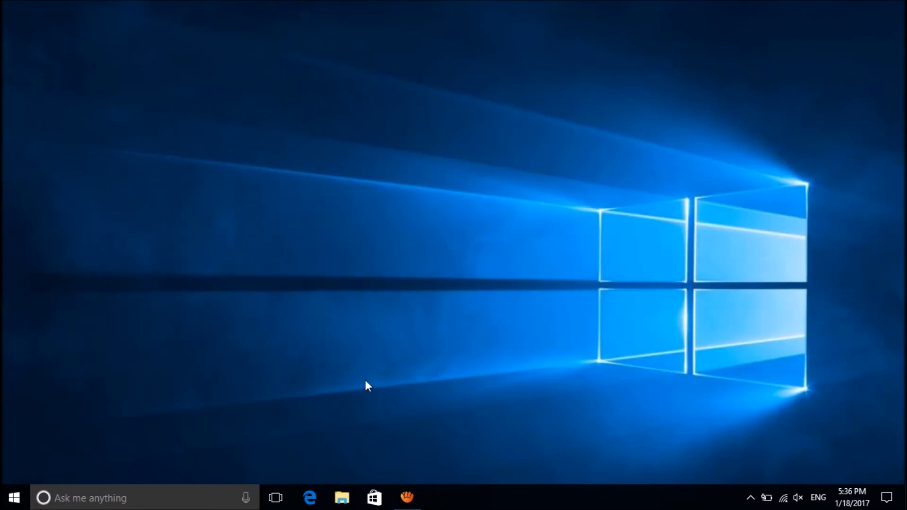
mouse_move(436, 265)
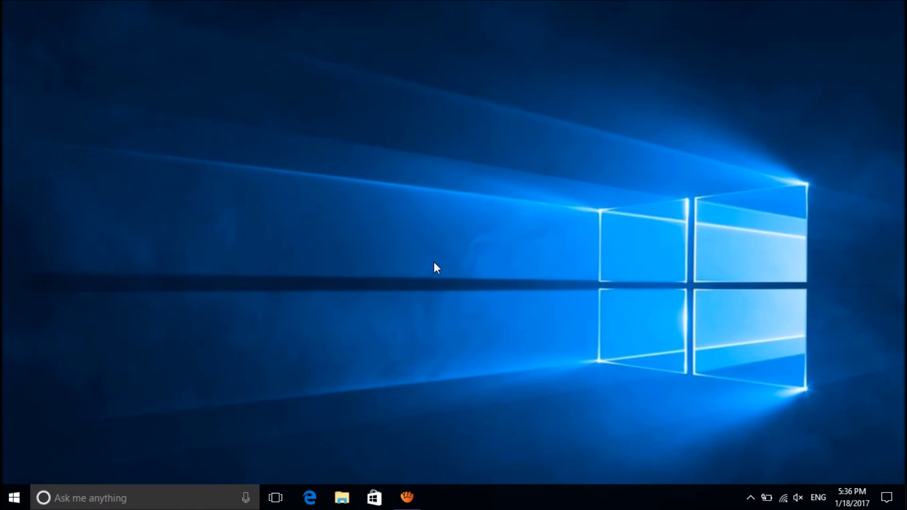
mouse_move(406, 497)
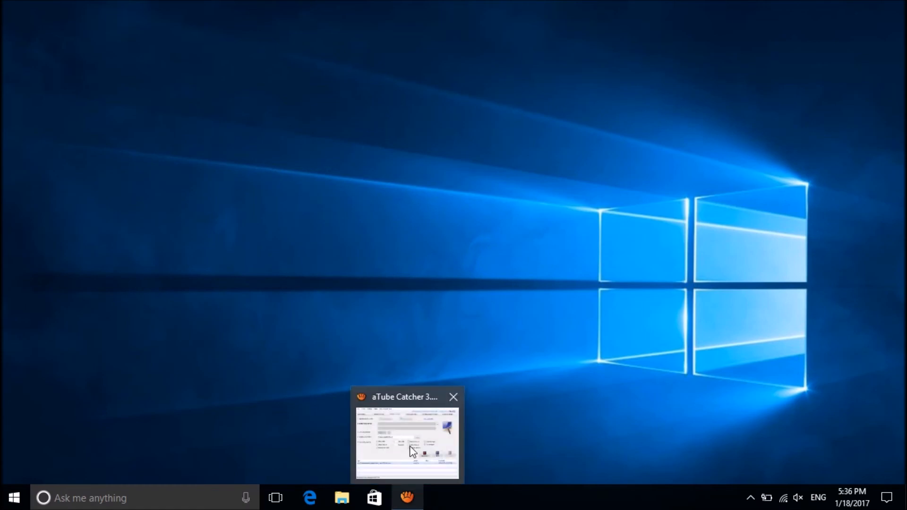